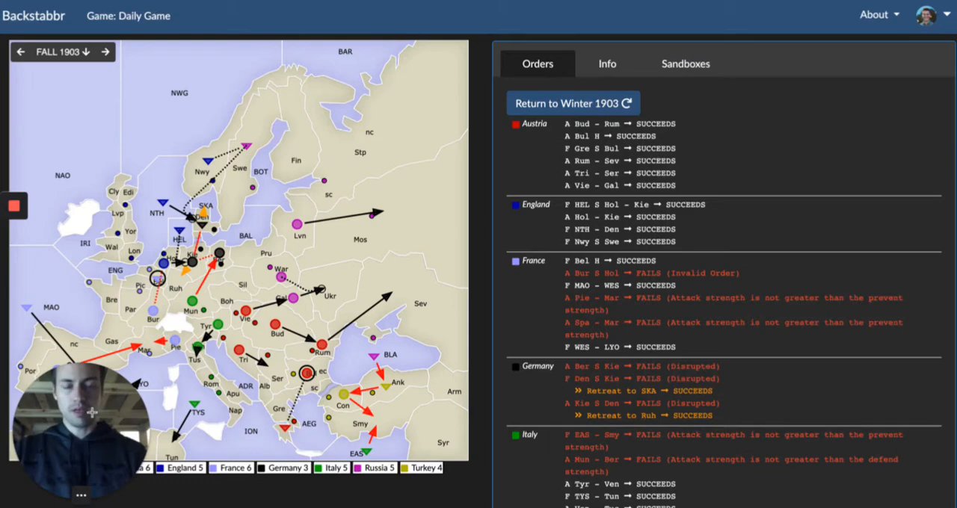
{"action": "scroll", "scroll_direction": "down", "scroll_amount": 3}
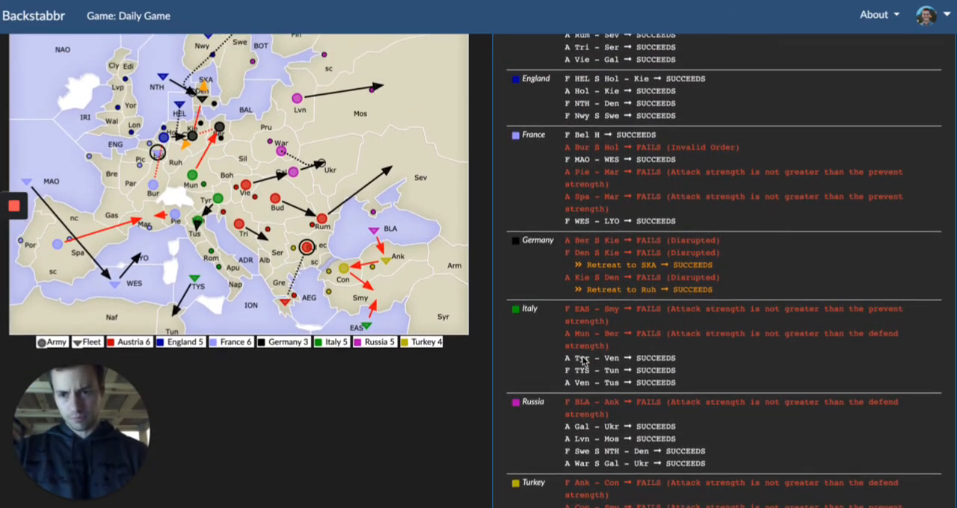
{"action": "scroll", "scroll_direction": "down", "scroll_amount": 3}
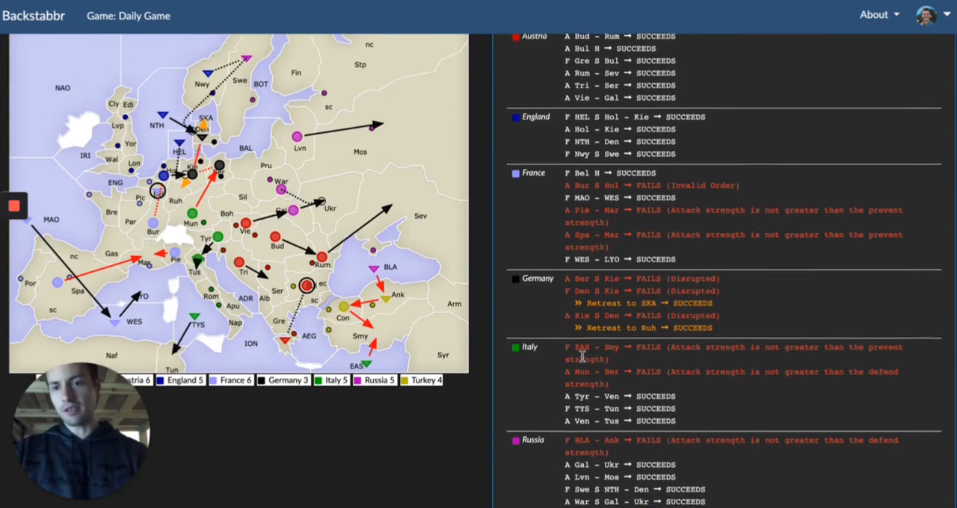